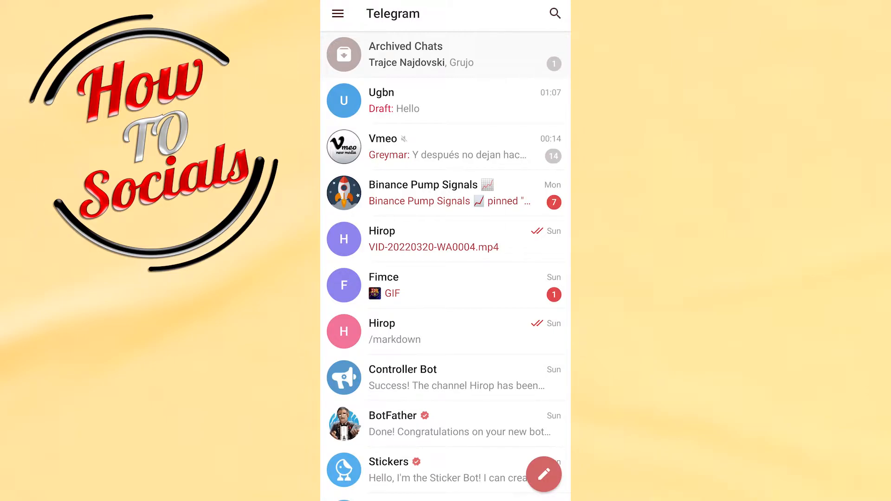
pyautogui.click(445, 55)
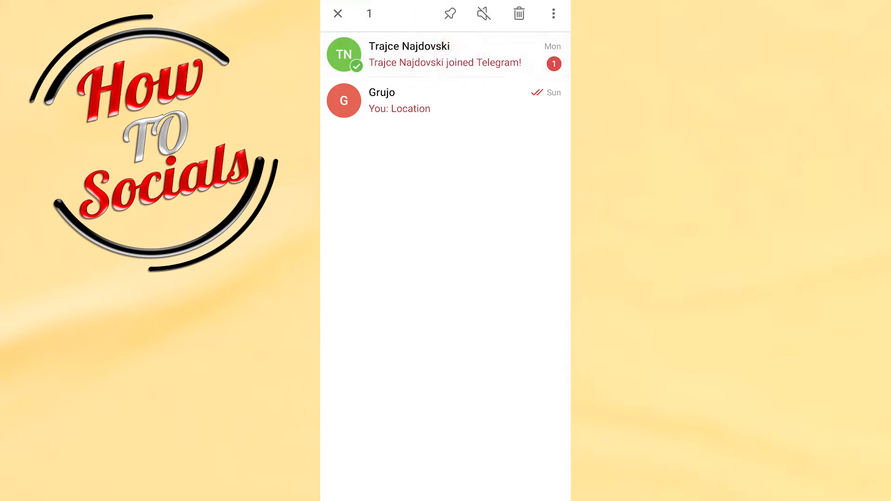
# Add Grujo's chat to the selection and show the more-actions menu for both chats.
pyautogui.click(344, 101)
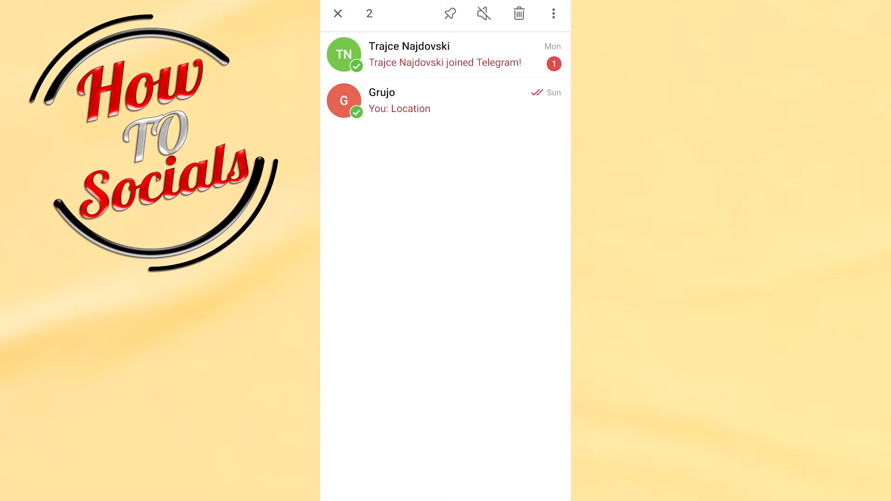
pyautogui.click(553, 13)
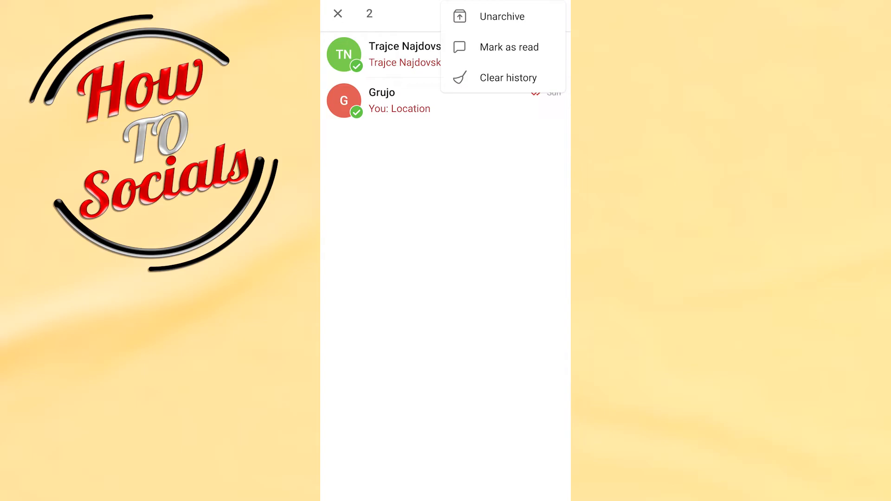
pyautogui.click(502, 16)
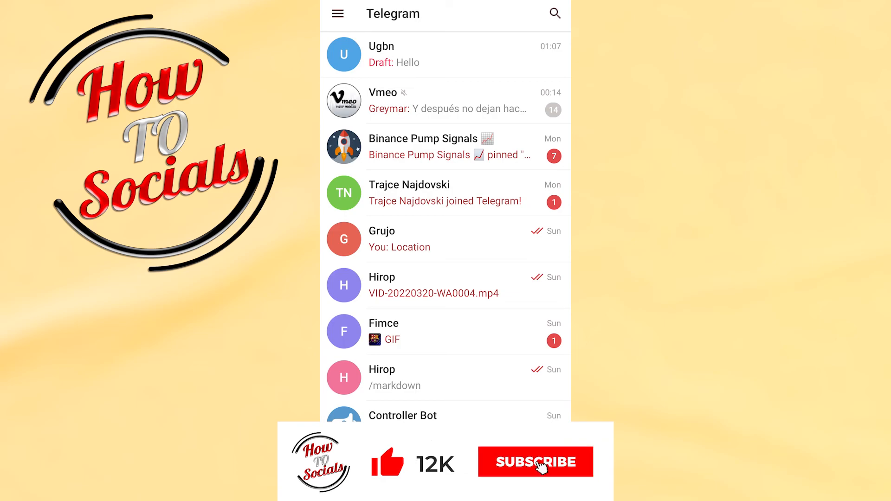
pyautogui.click(535, 461)
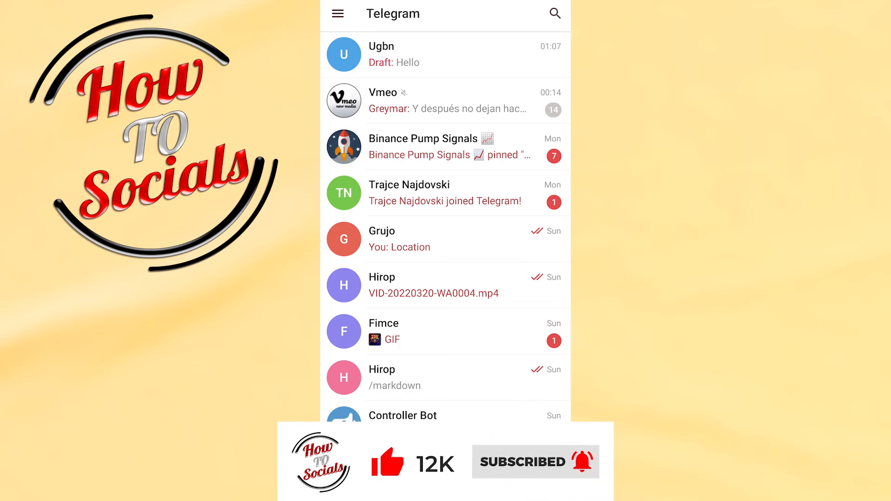